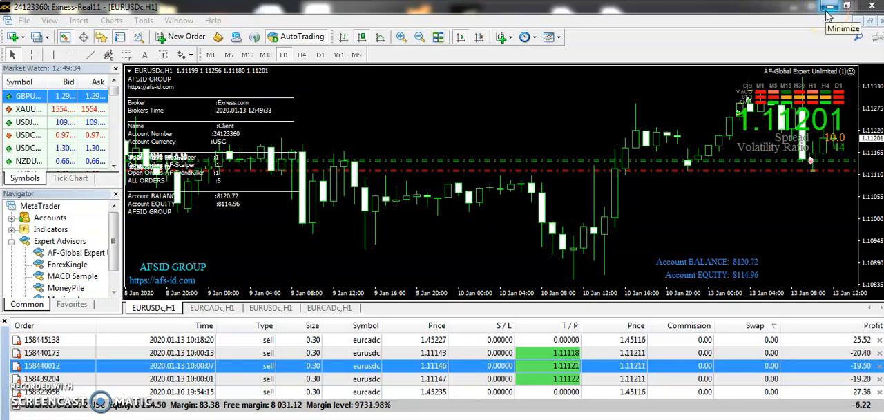
Minimize MT4 and copy AF-Global Expert Unlimited (1).ex4 from the Super EA folder.
left_click(831, 8)
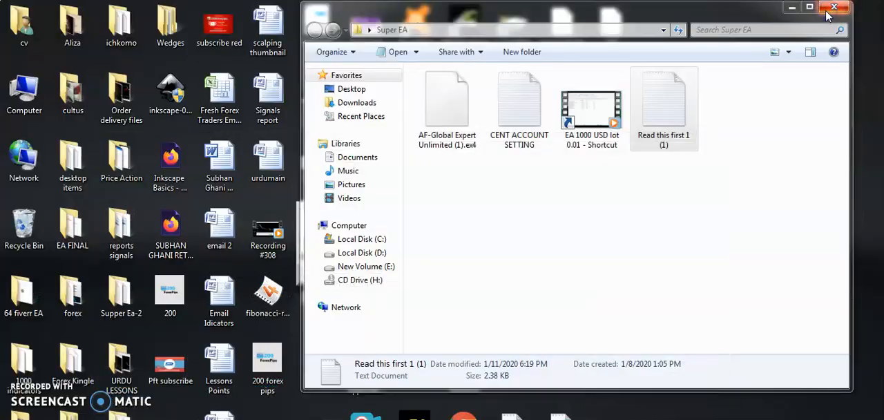
left_click(447, 106)
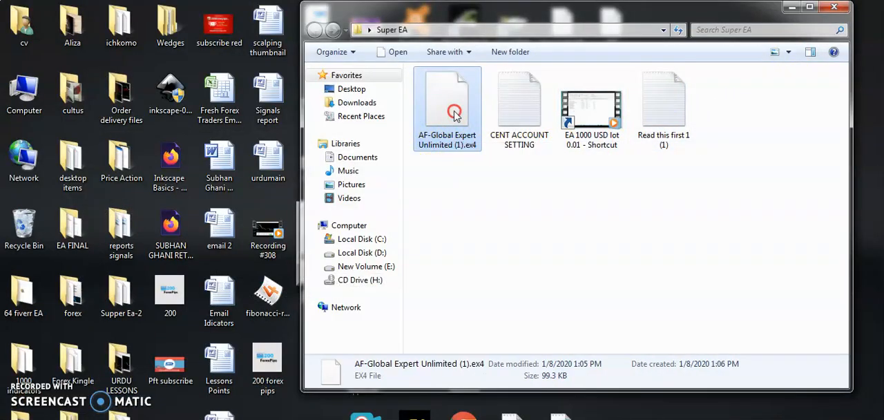
left_click(519, 107)
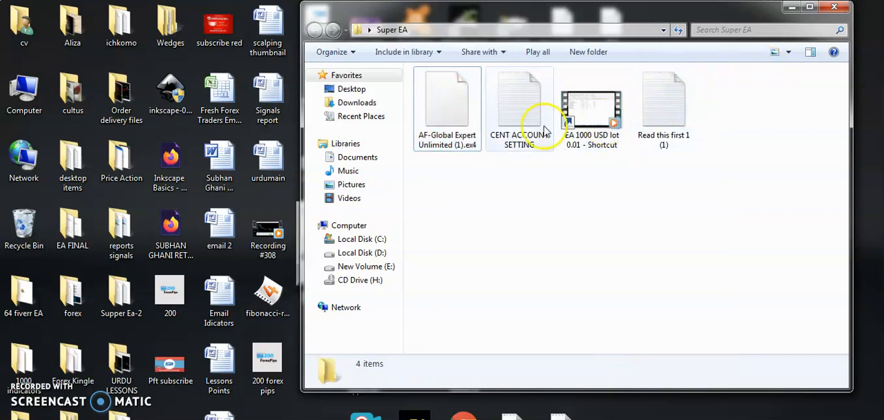
left_click(448, 108)
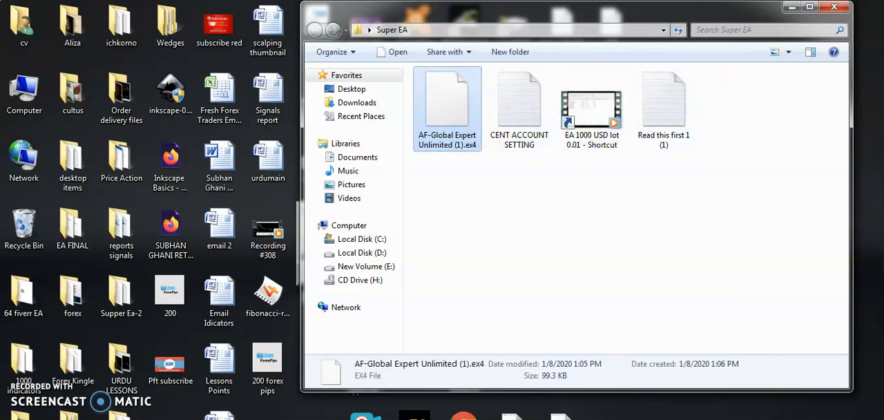
right_click(447, 106)
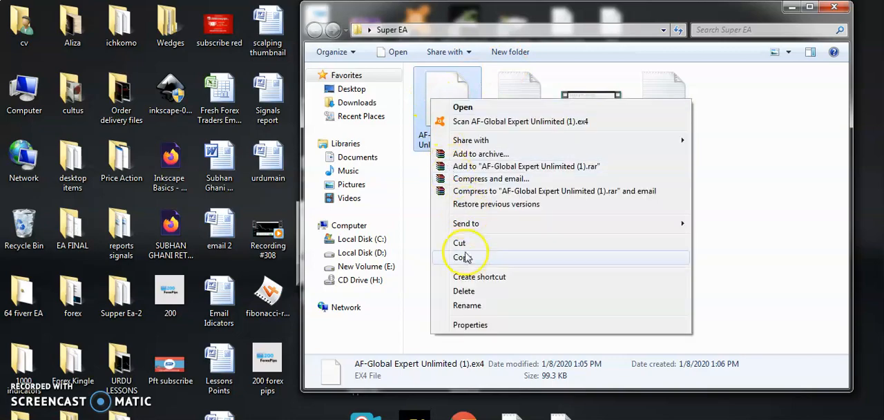
left_click(459, 257)
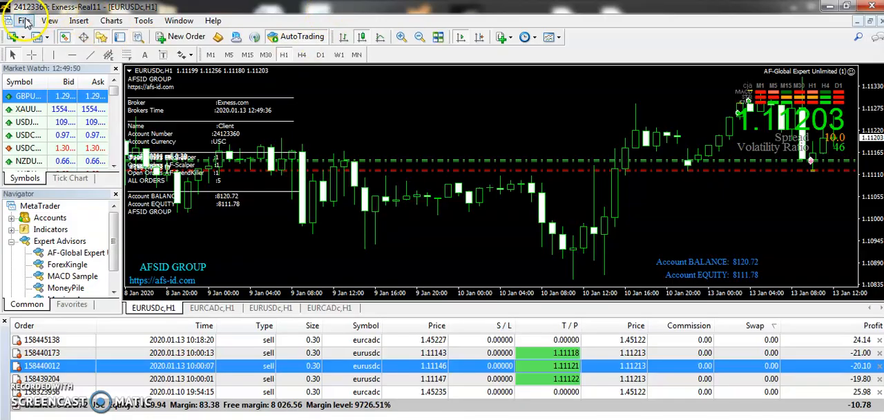
Open the terminal's data folder and place the EA file in MQL4 > Experts.
left_click(25, 20)
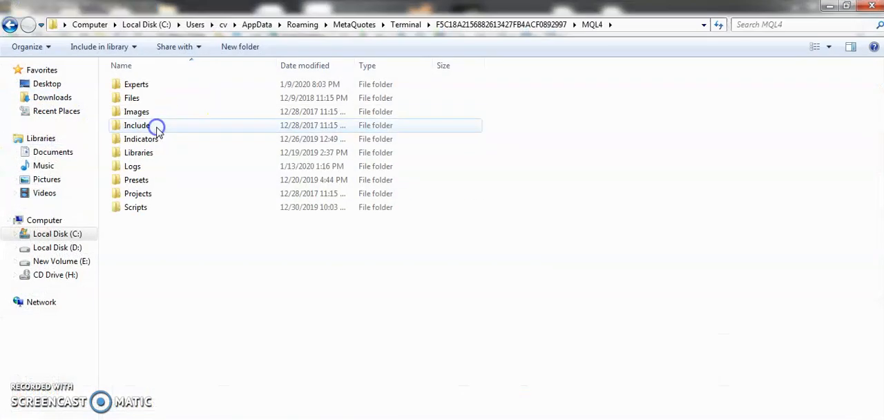
double_click(136, 84)
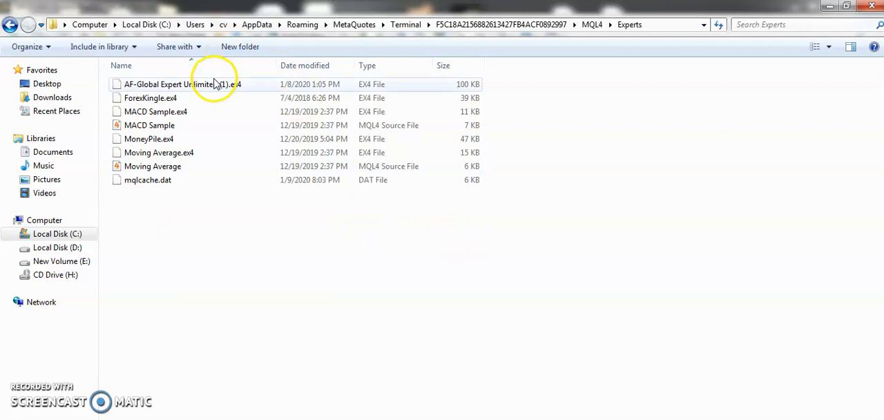
left_click(183, 83)
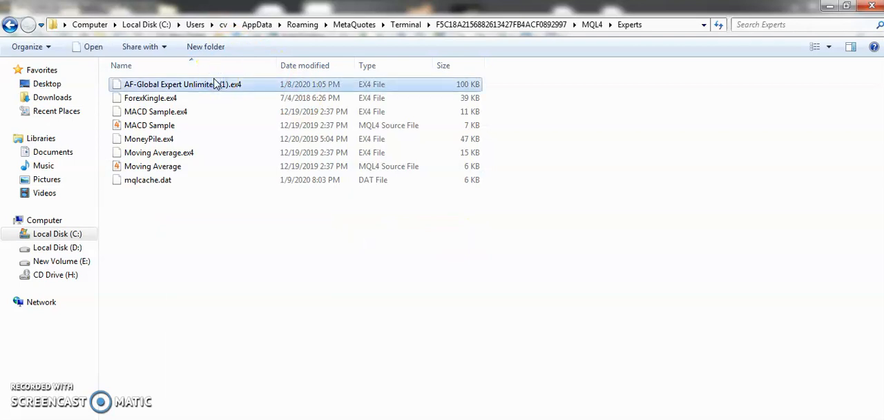
mouse_move(298, 152)
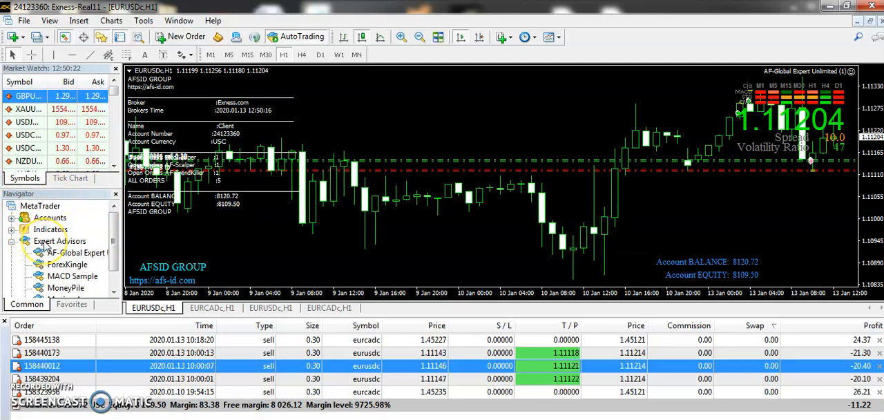
Refresh Expert Advisors in Navigator and keep the advisor already running on EURUSDc.
right_click(61, 240)
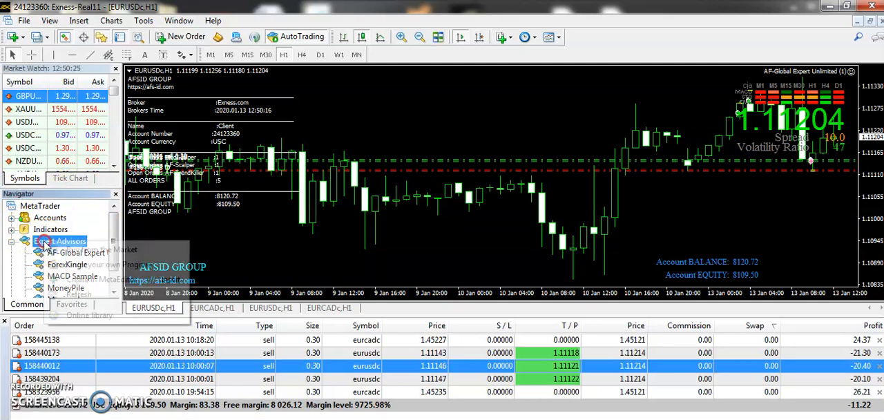
right_click(61, 240)
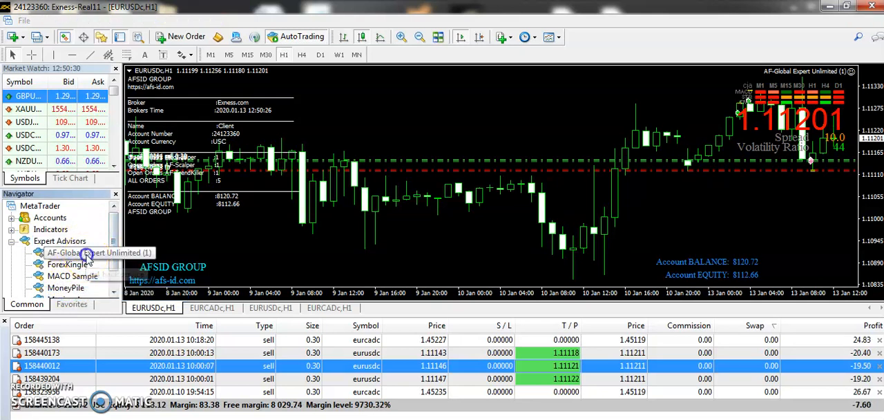
double_click(78, 251)
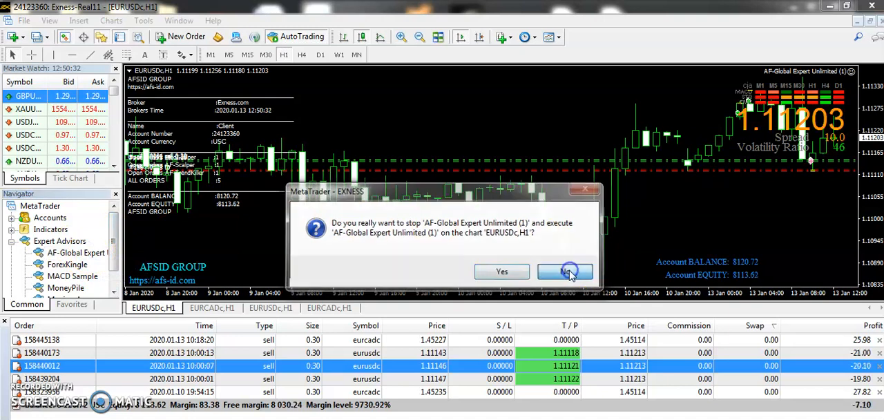
left_click(565, 270)
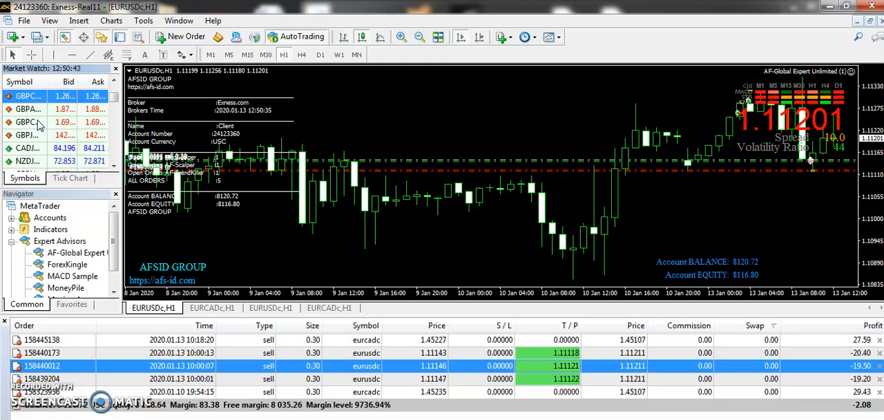
mouse_move(39, 122)
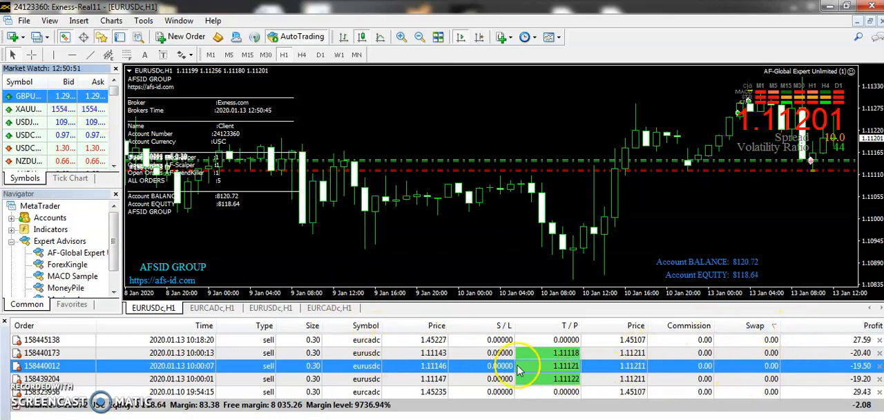
mouse_move(55, 146)
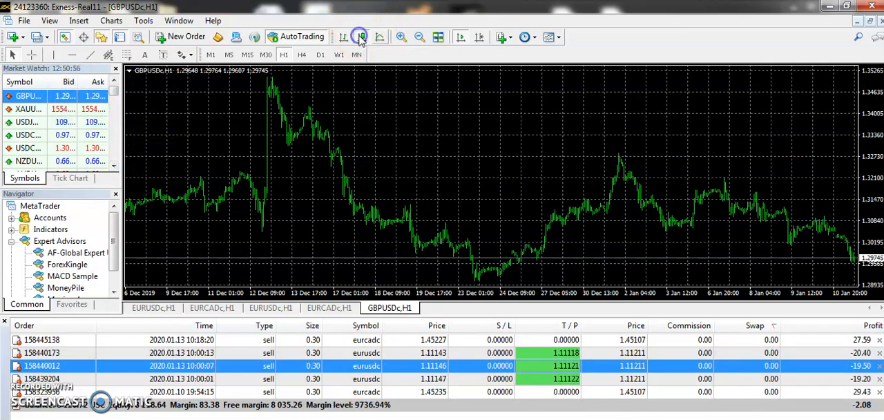
Switch the GBPUSDc H1 chart to candlesticks, then cancel the AF-Global Expert settings dialog.
left_click(359, 36)
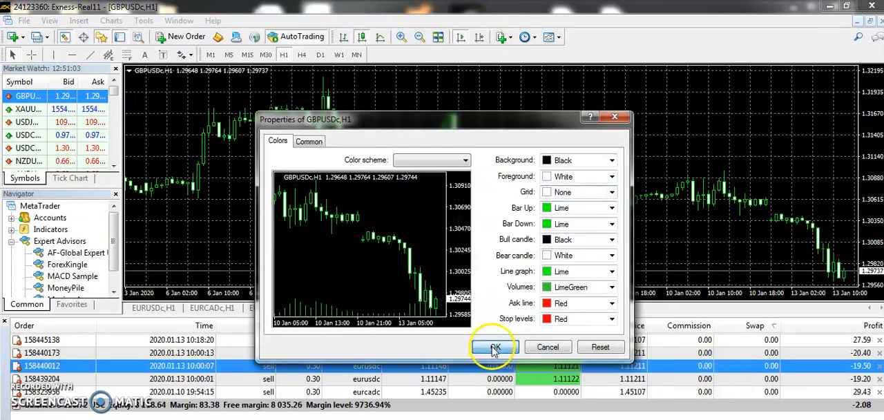
left_click(494, 347)
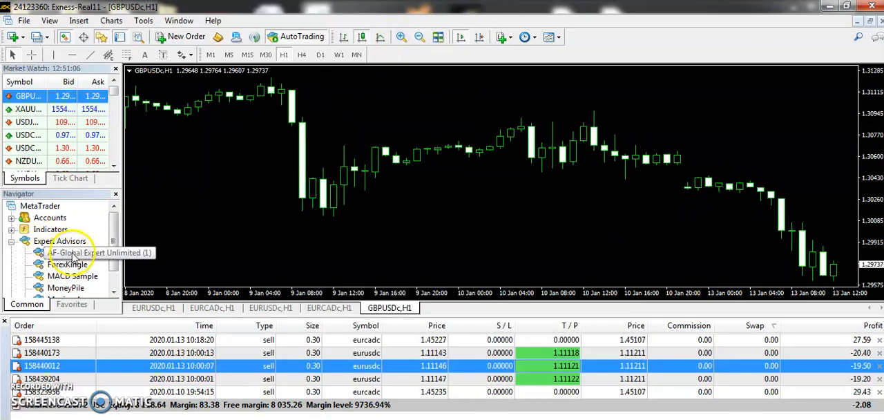
double_click(76, 251)
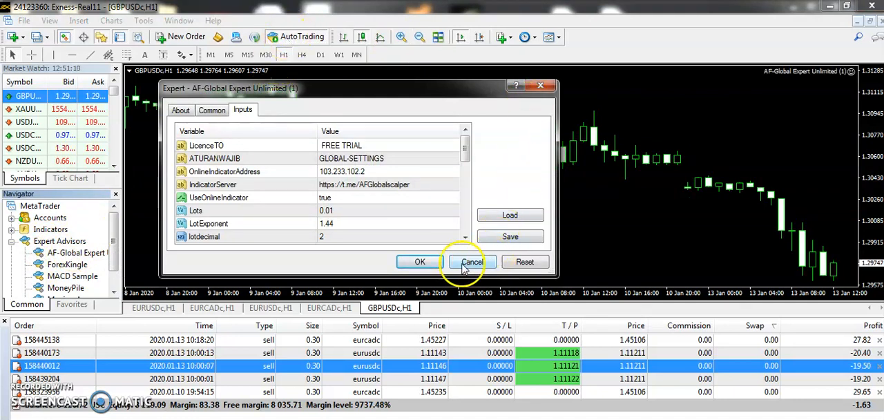
left_click(473, 261)
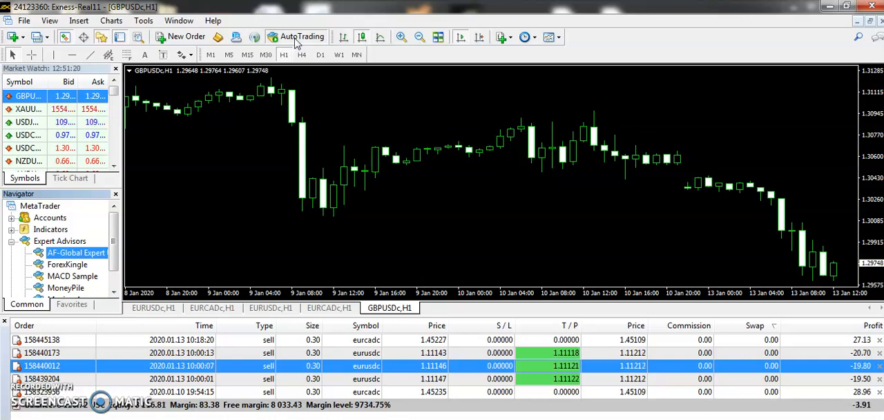
mouse_move(376, 42)
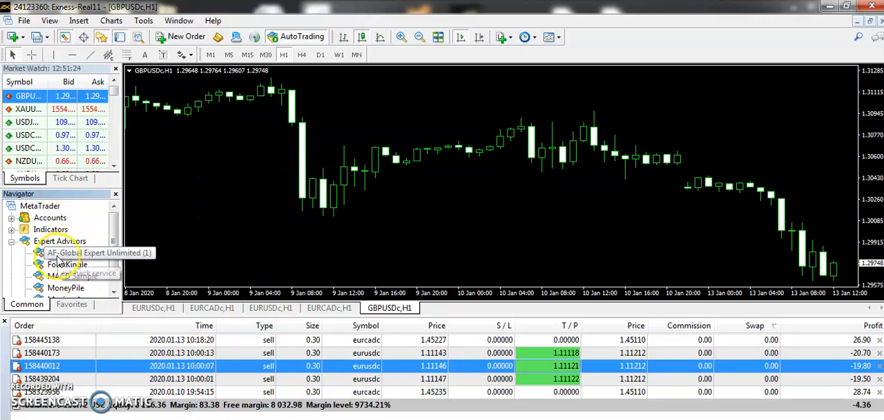
Set Lots 0.30, PipStep 150, MaxLots 0.50 and TakeProfit 25 in the EA inputs.
double_click(63, 252)
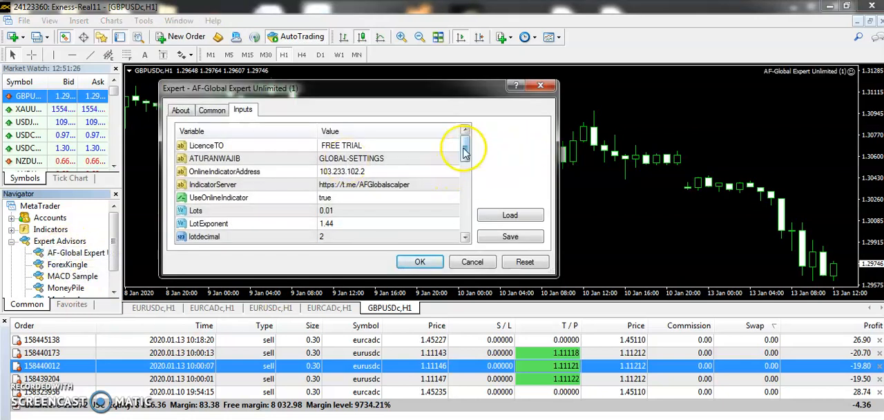
scroll("down", 3)
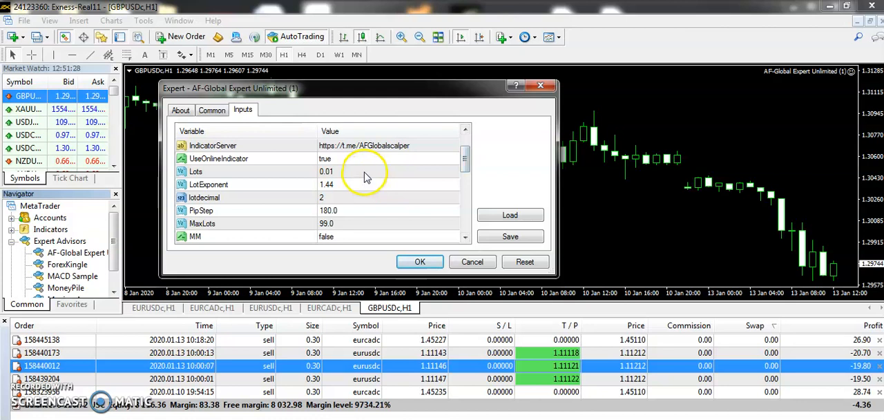
double_click(326, 171)
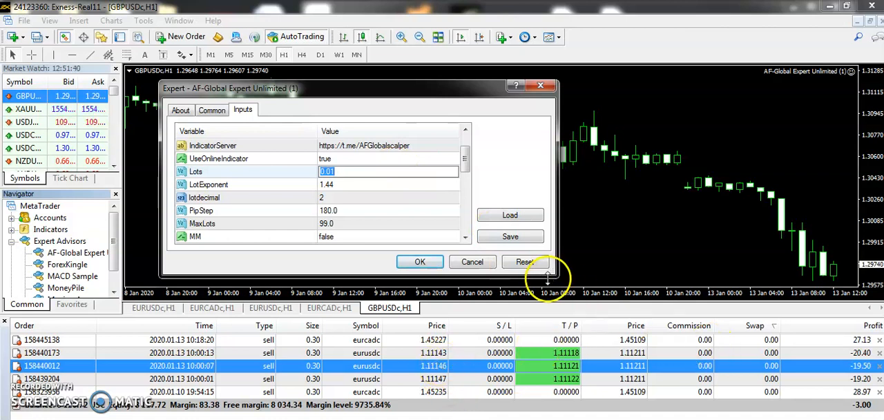
mouse_move(465, 180)
type("0")
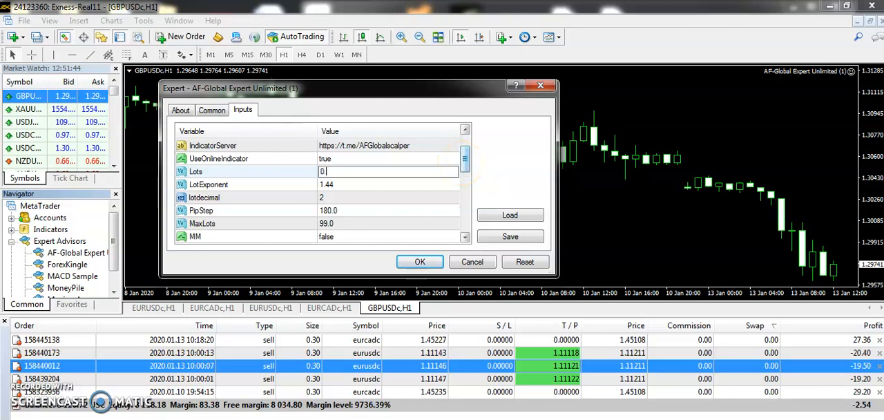
type(".30")
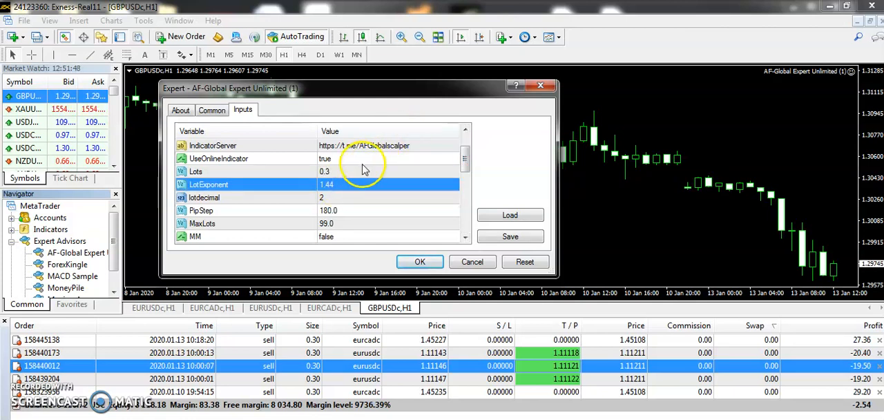
left_click(348, 171)
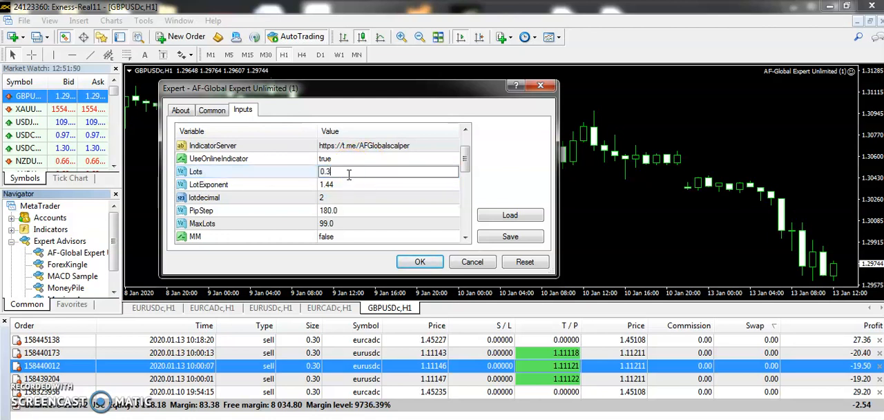
mouse_move(310, 185)
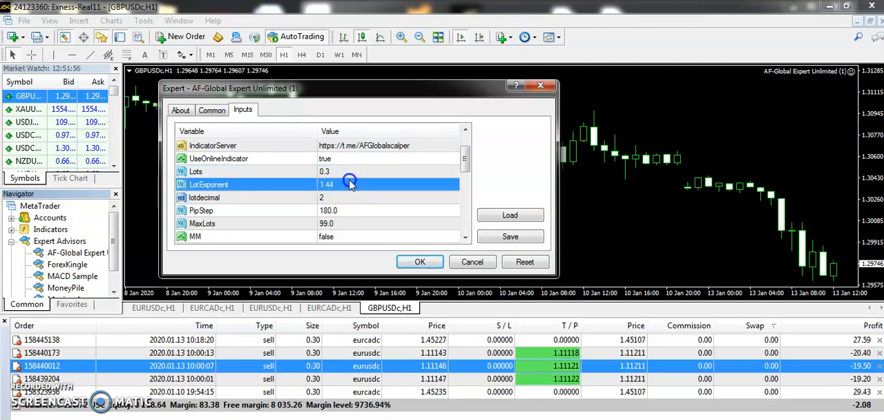
left_click(325, 171)
type("1.11")
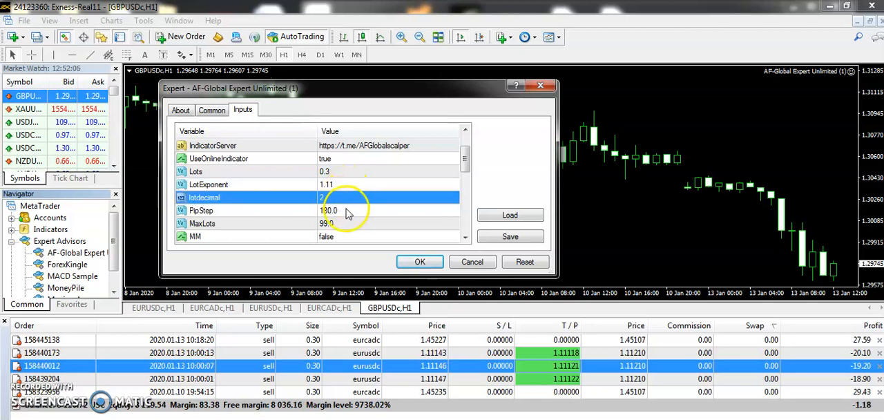
left_click(346, 210)
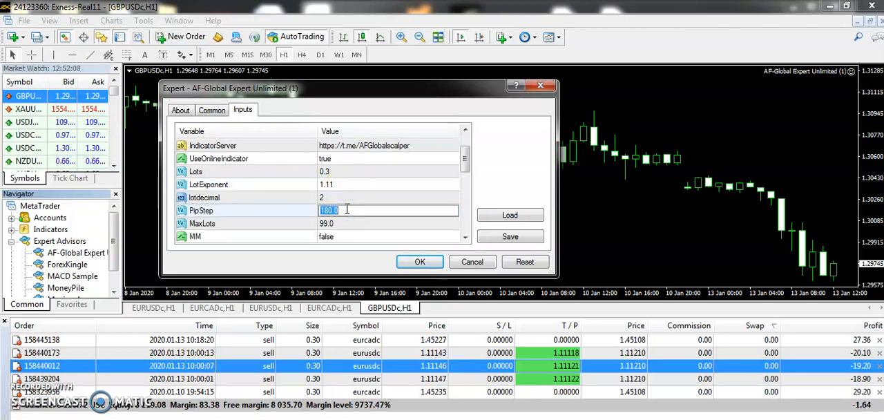
type("150")
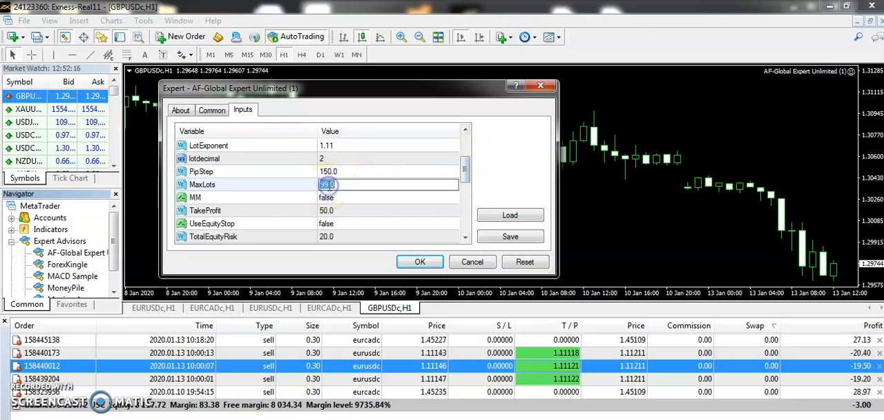
type("0.50")
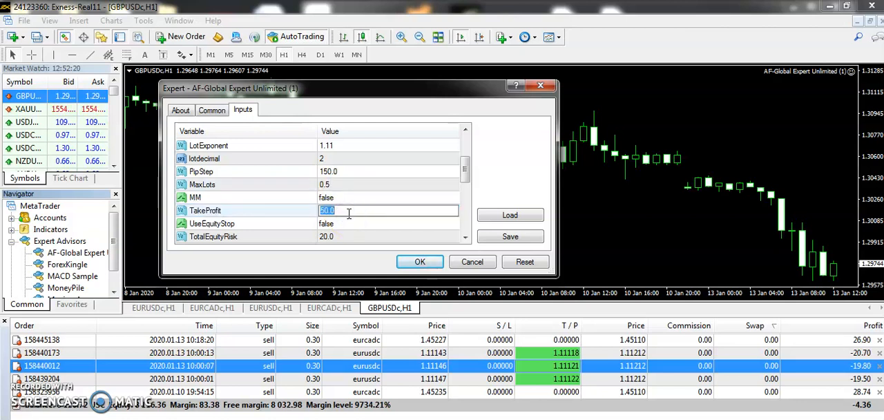
type("25")
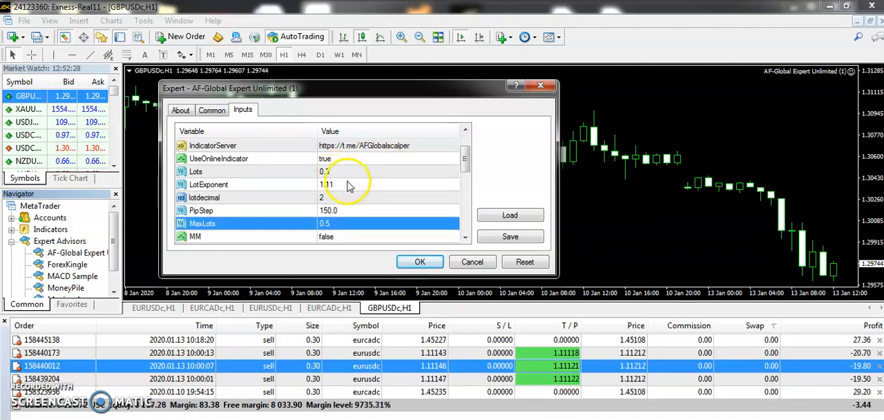
Review Lots, LotExponent, PipStep and TakeProfit, then apply the inputs with OK.
left_click(325, 171)
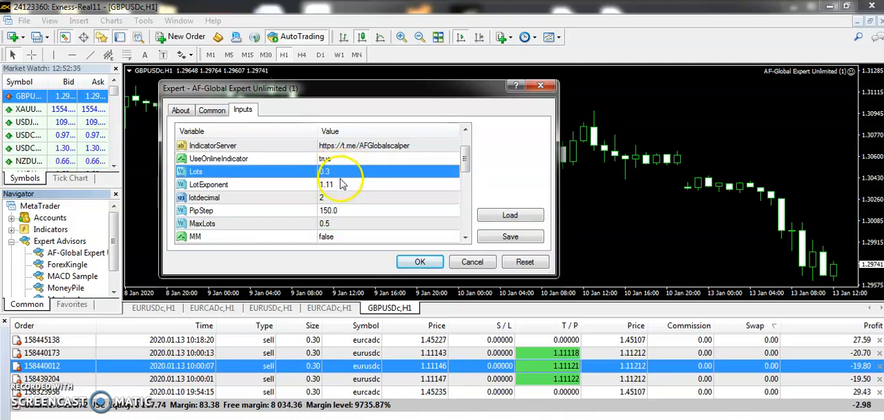
left_click(338, 185)
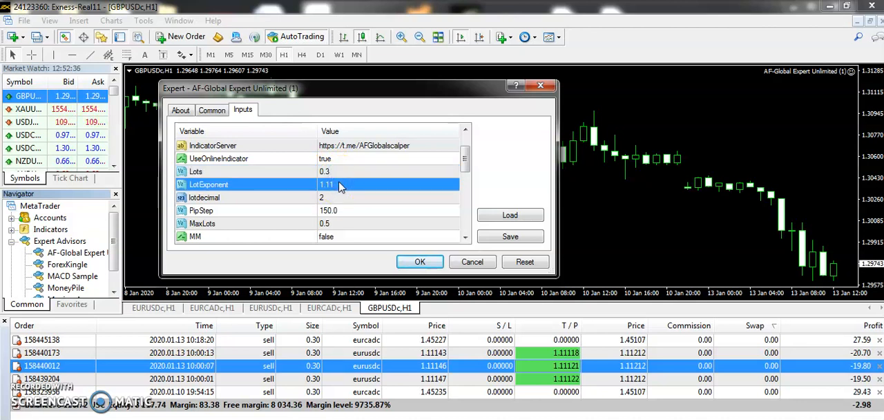
left_click(329, 210)
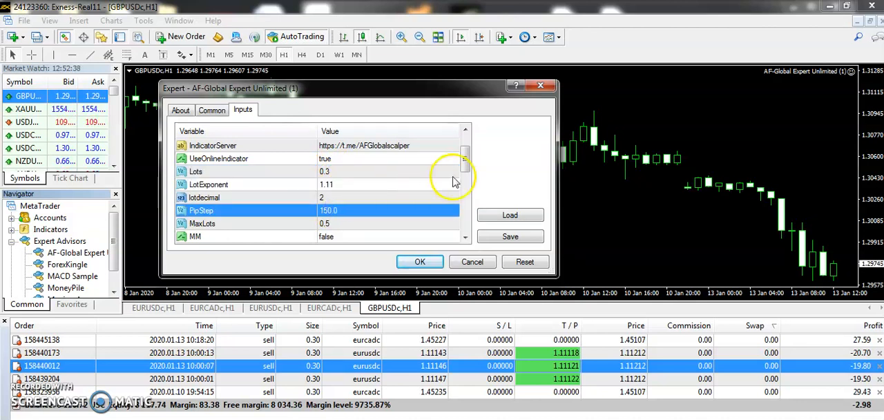
scroll("down", 3)
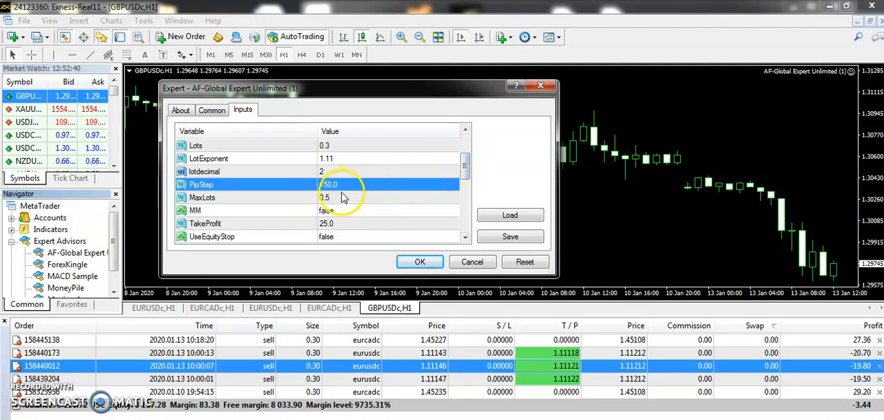
left_click(324, 224)
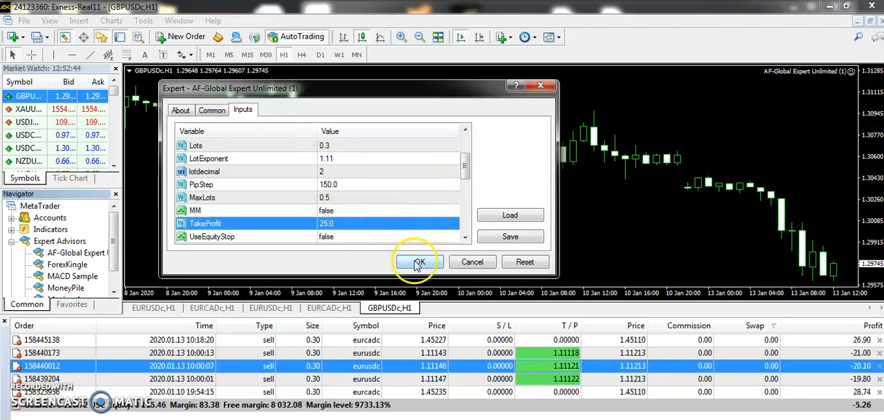
left_click(415, 262)
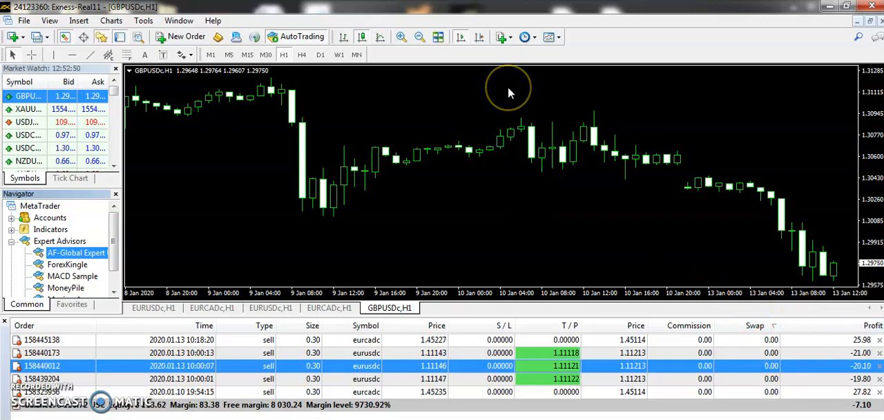
mouse_move(767, 76)
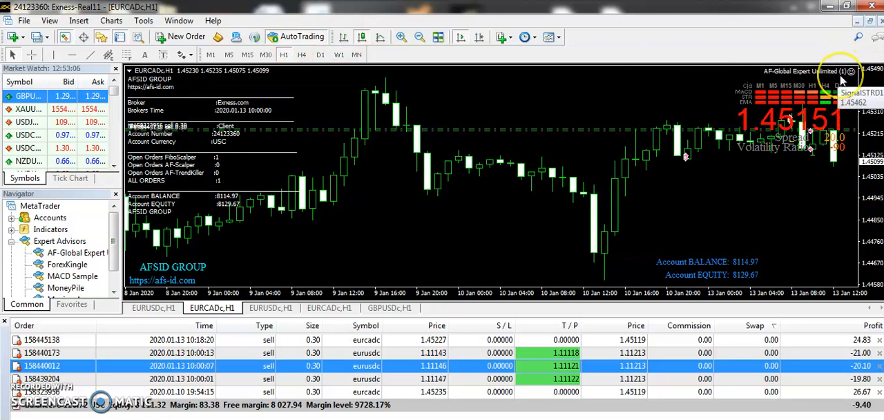
mouse_move(743, 315)
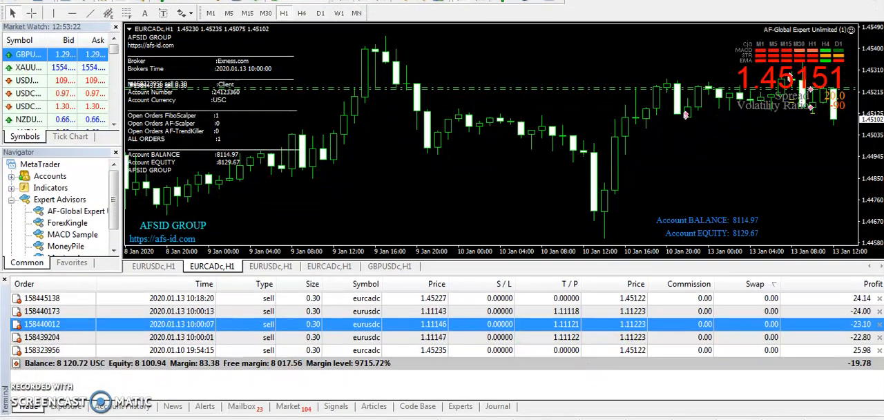
Show the account's closed trade history in the terminal panel.
left_click(121, 406)
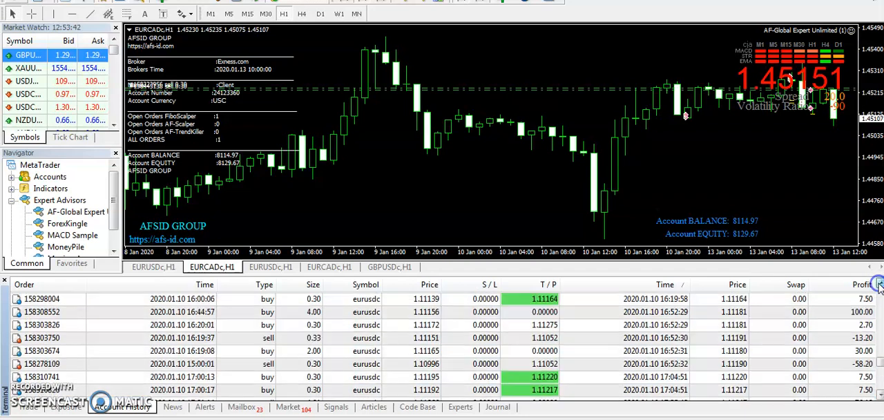
scroll("up", 3)
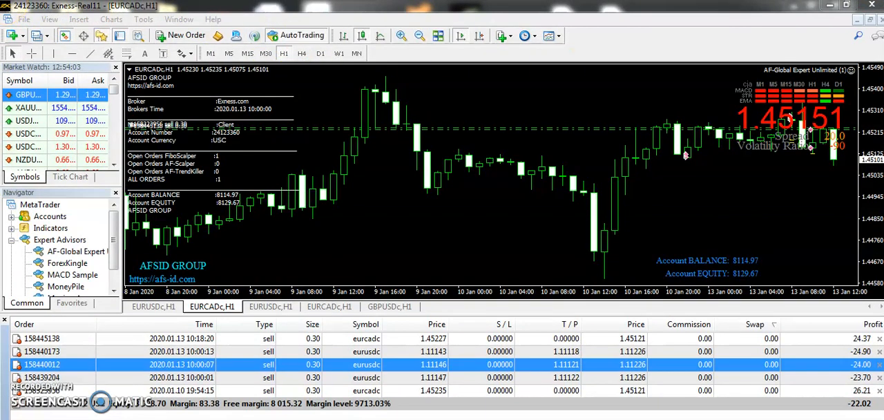
mouse_move(817, 253)
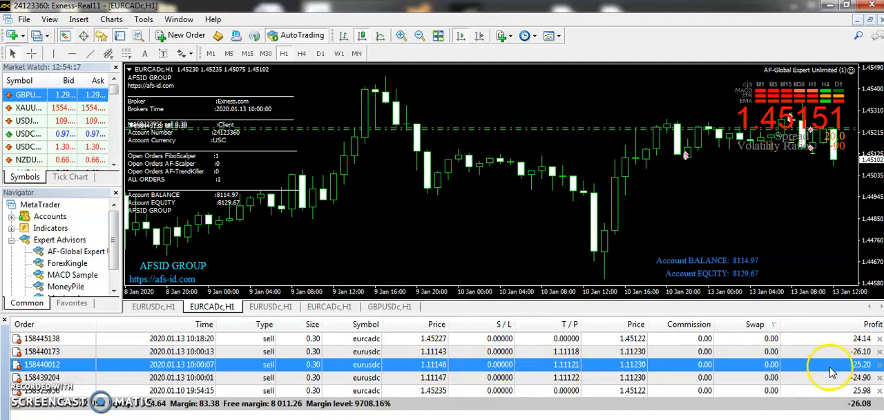
mouse_move(832, 373)
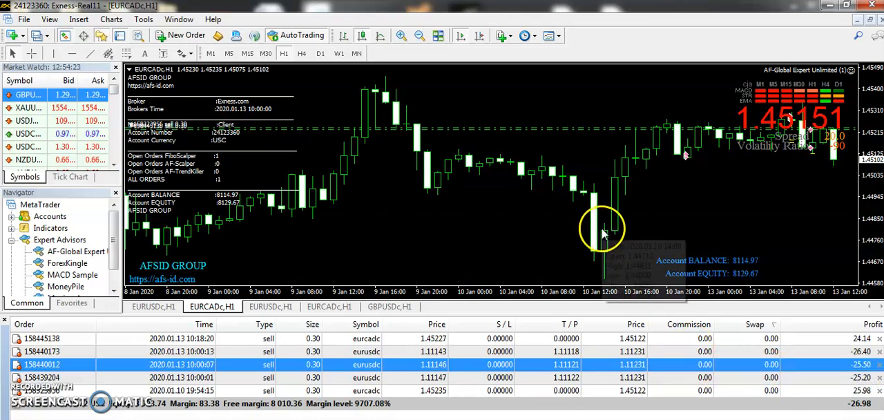
mouse_move(335, 132)
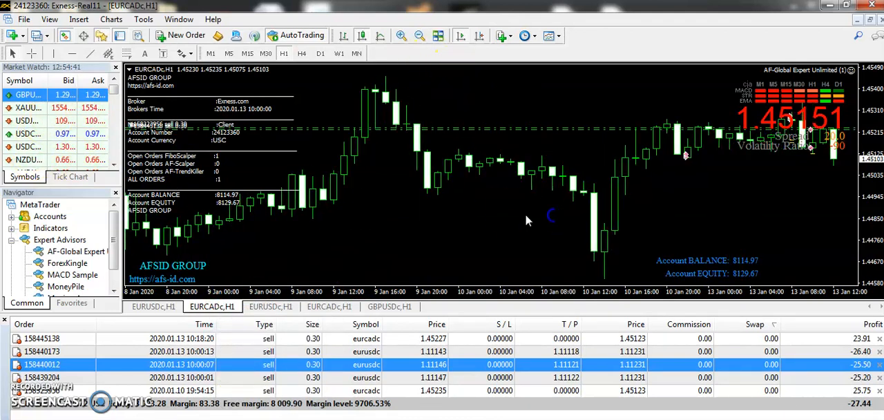
mouse_move(301, 136)
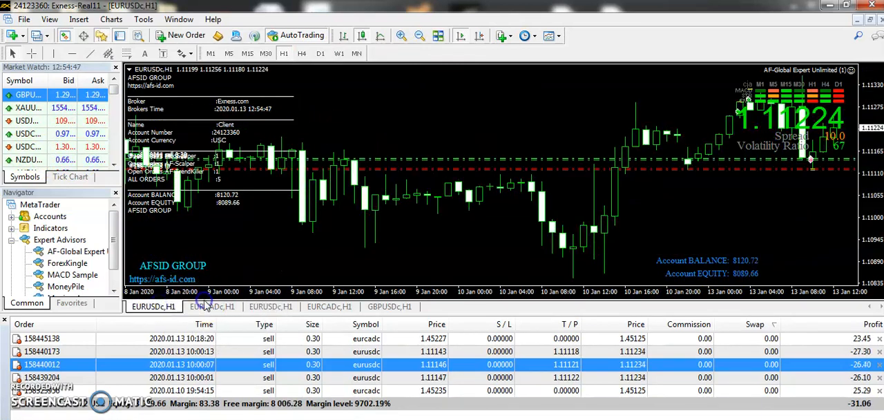
Return to the EURCADc H1 chart running AF-Global Expert.
left_click(213, 305)
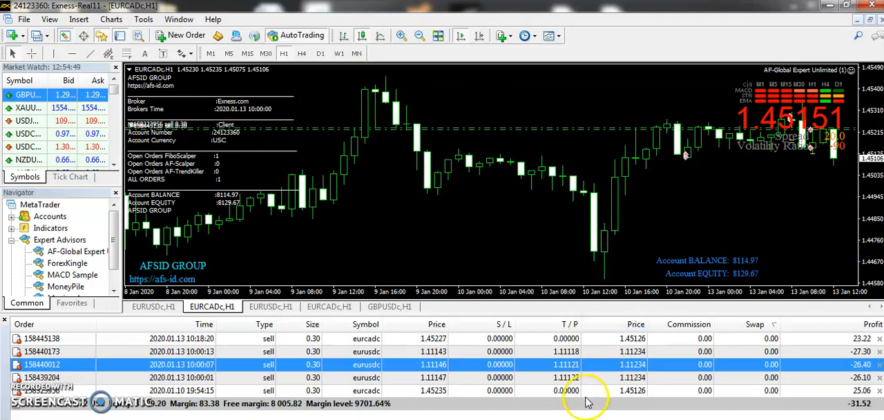
mouse_move(635, 269)
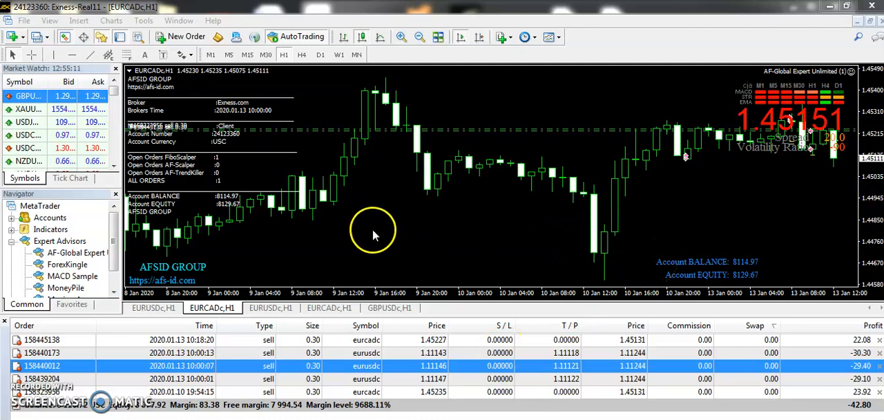
mouse_move(254, 260)
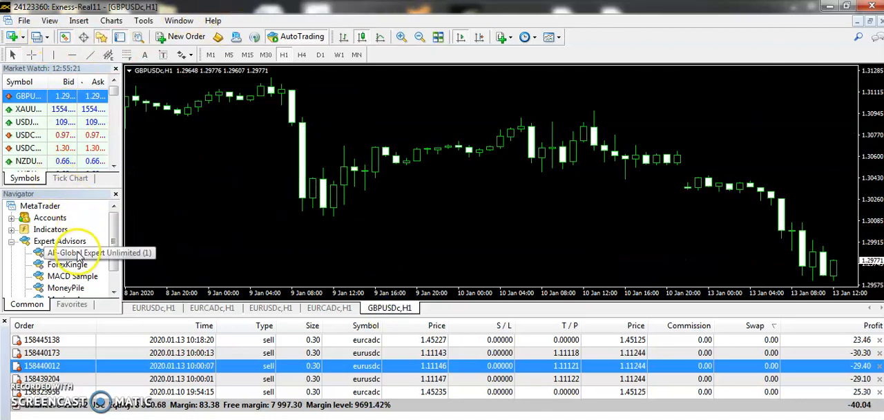
Attach AF-Global Expert to GBPUSDc with LotExponent 1.11, PipStep 150 and MaxLots 0.50.
double_click(76, 252)
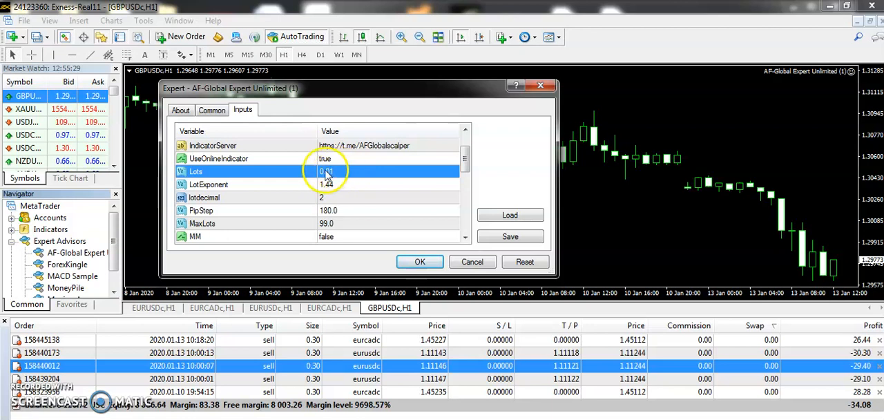
left_click(331, 186)
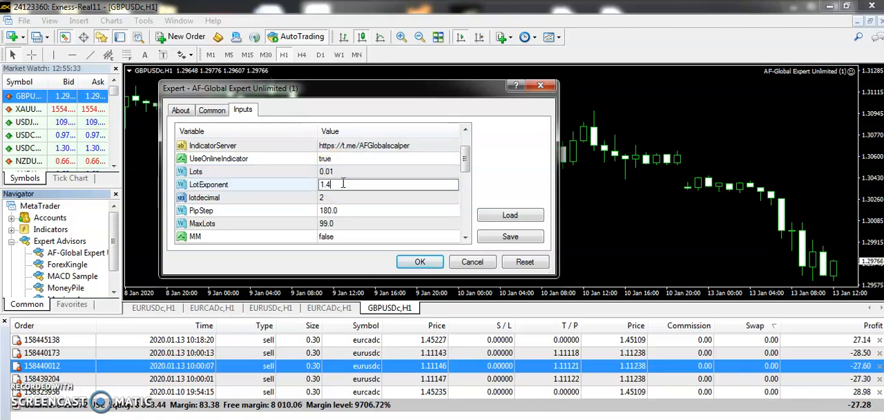
type("1.11")
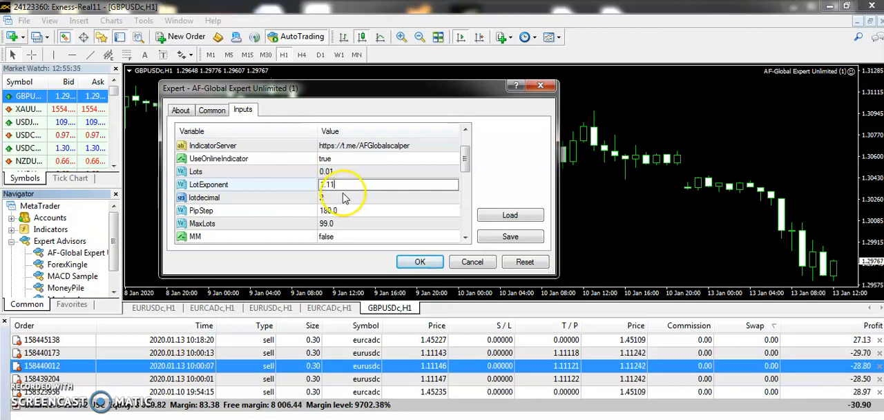
left_click(390, 210)
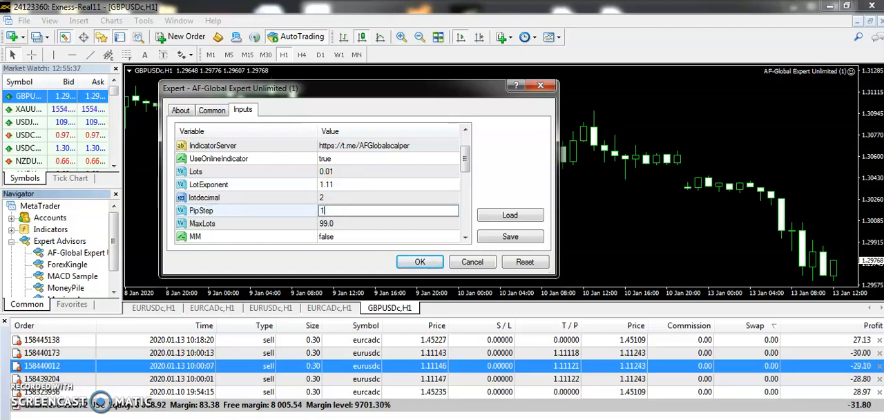
type("150.")
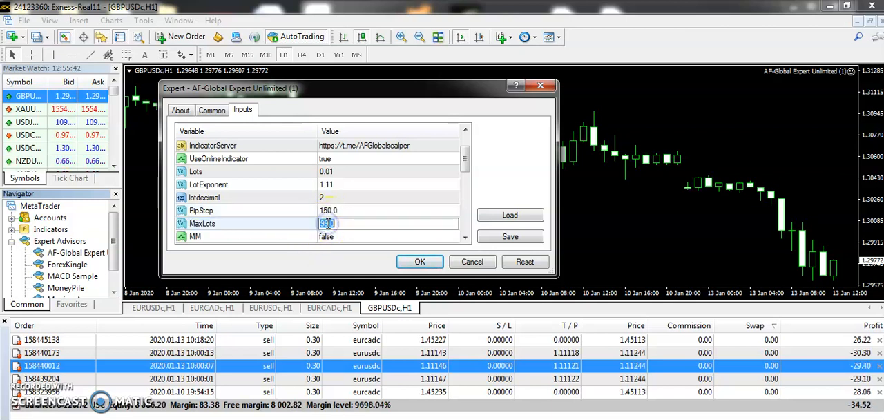
type("0.50")
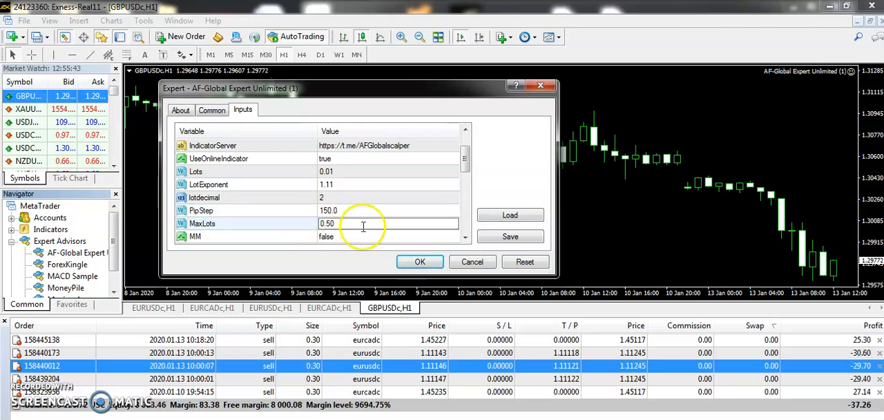
scroll("down", 3)
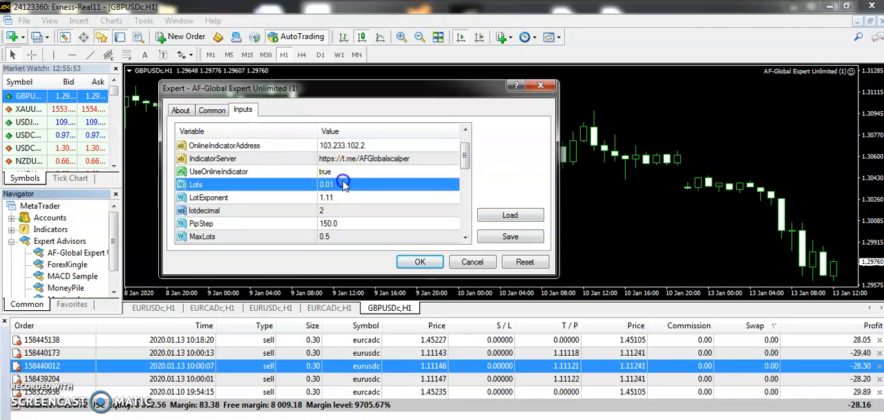
mouse_move(408, 259)
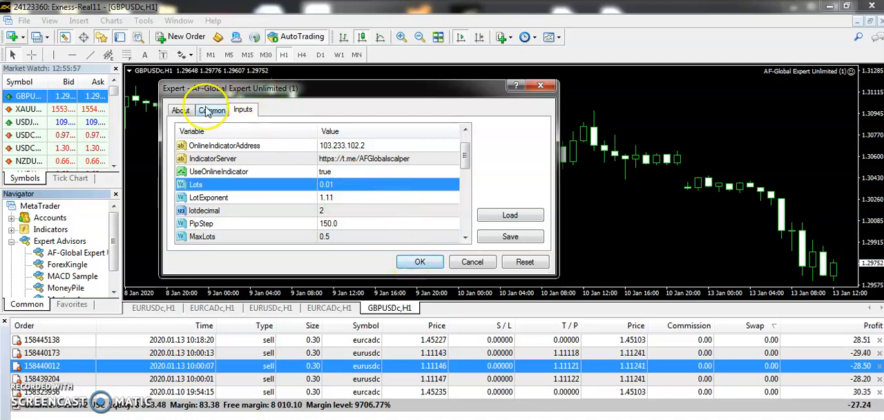
Show the Common settings where Allow live trading is checked.
left_click(213, 111)
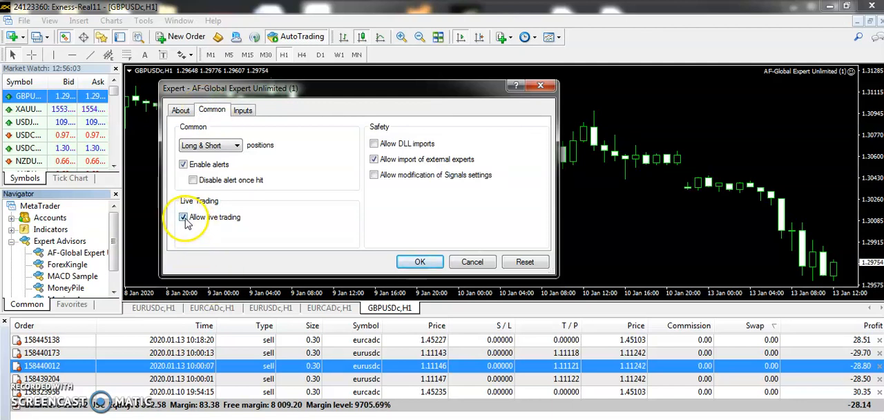
mouse_move(379, 220)
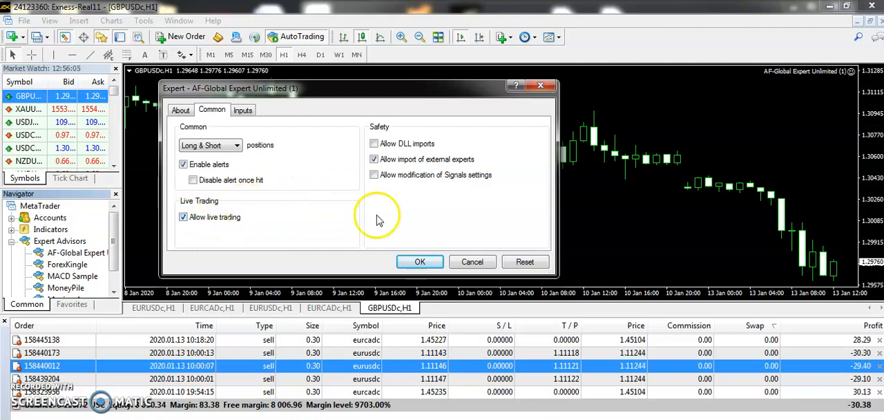